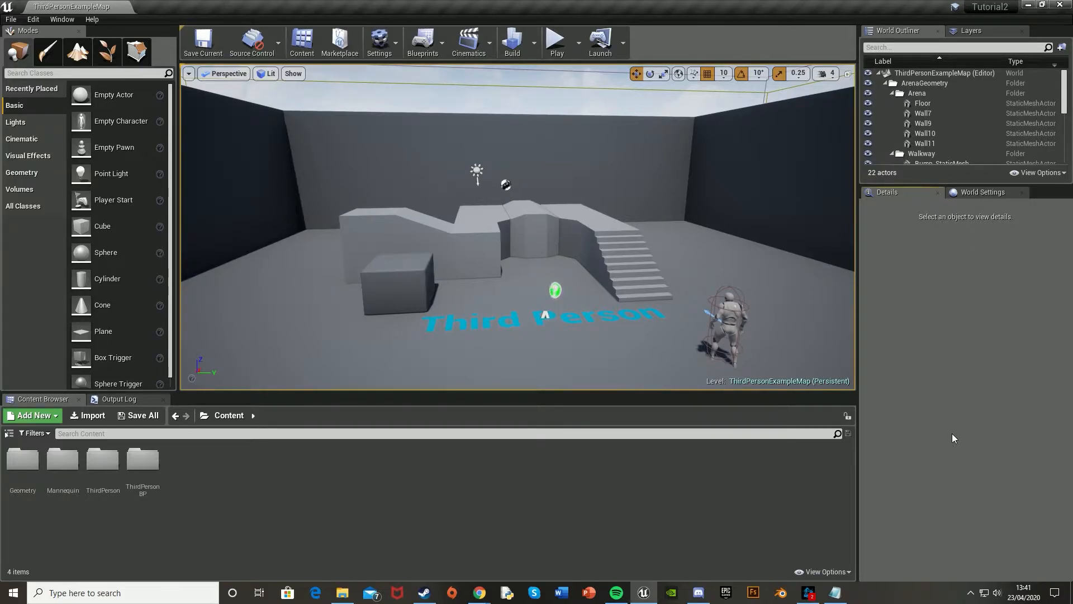
pyautogui.moveTo(209, 512)
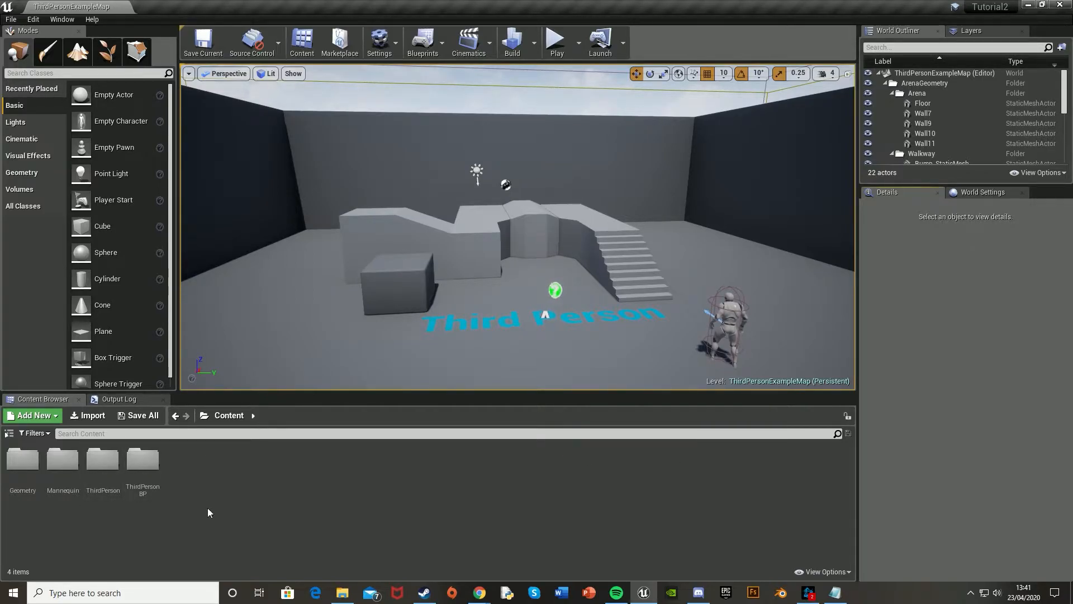
pyautogui.moveTo(32, 415)
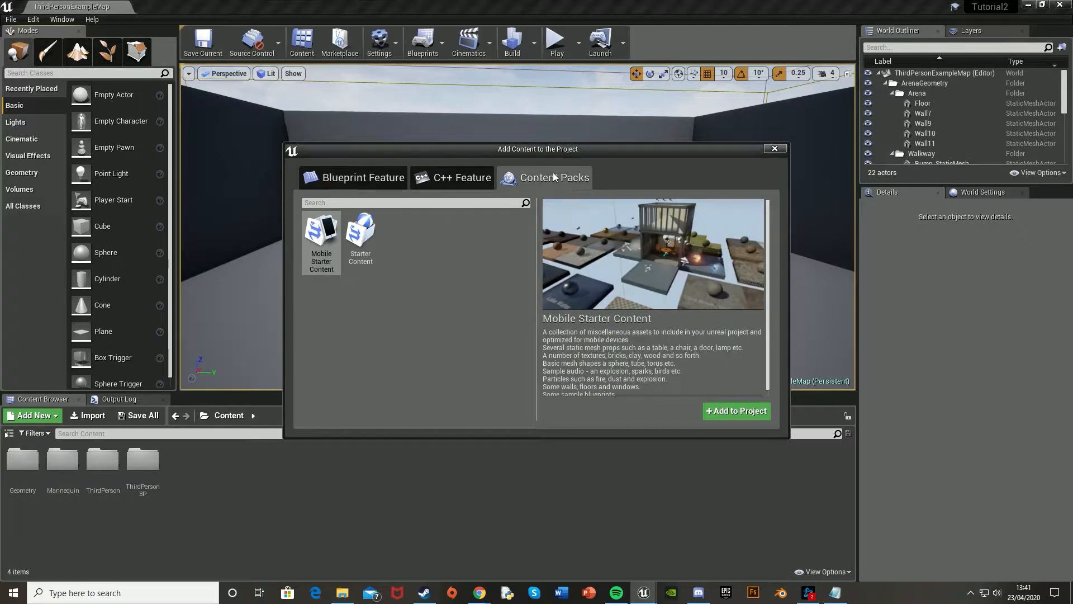
# Step: Add the Starter Content pack (not Mobile Starter Content) to the project and close the add-content window
pyautogui.click(360, 239)
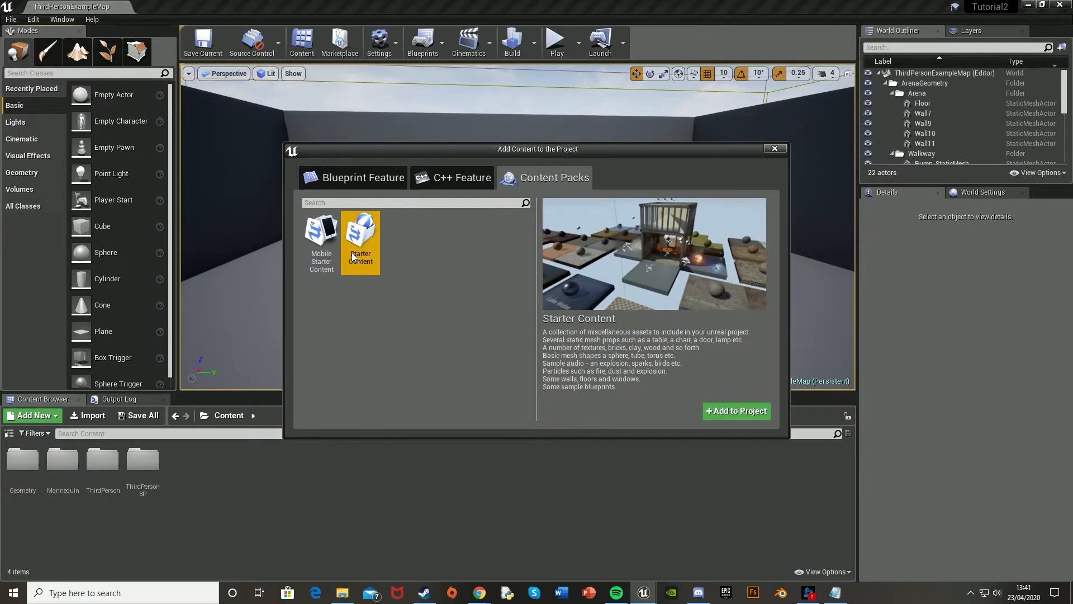
pyautogui.click(321, 242)
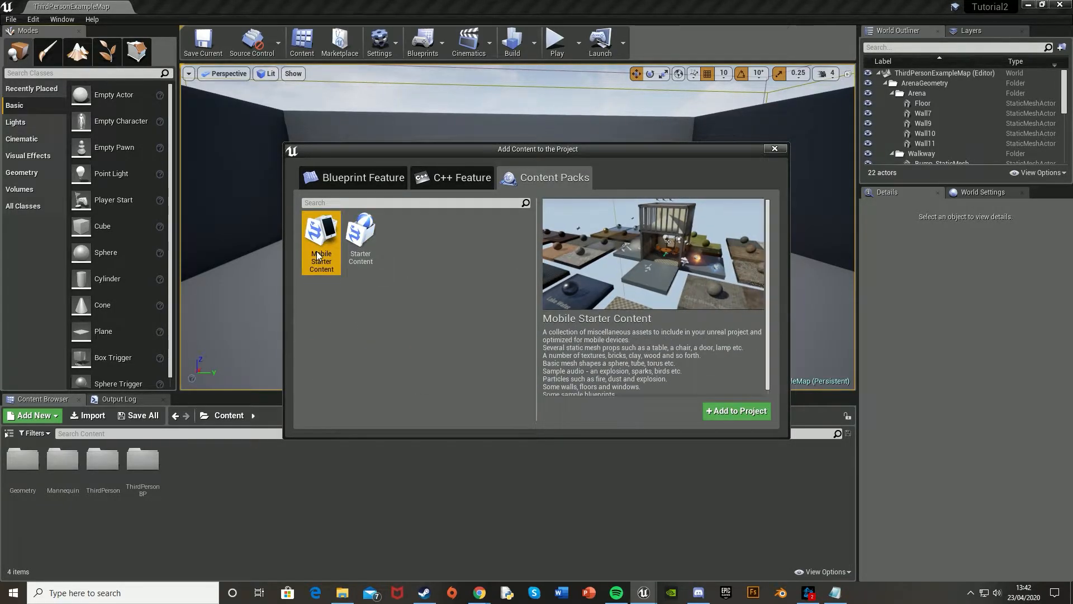
pyautogui.click(358, 243)
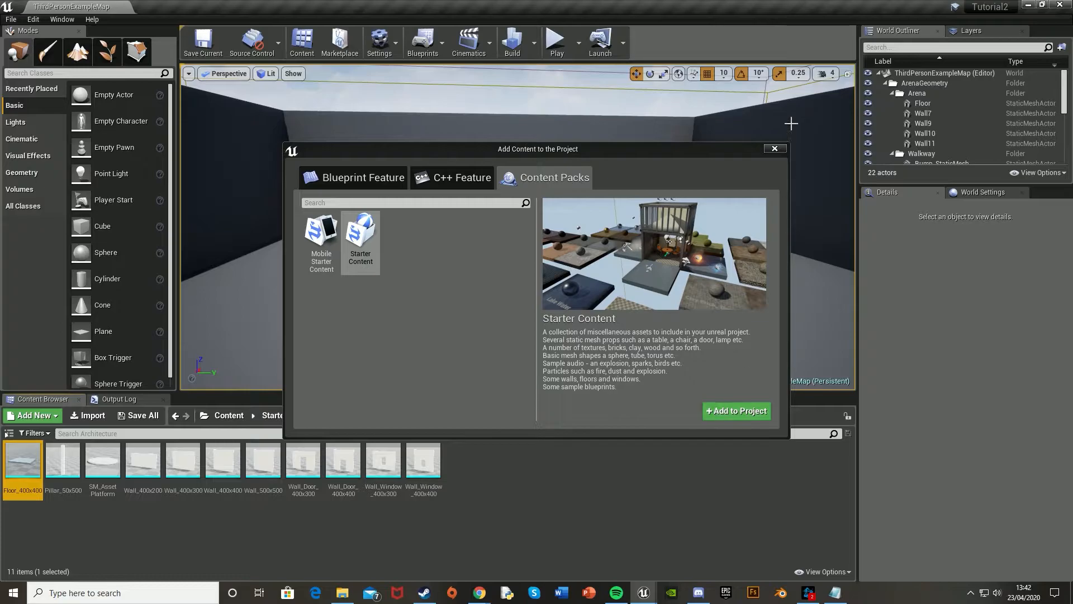
pyautogui.click(773, 149)
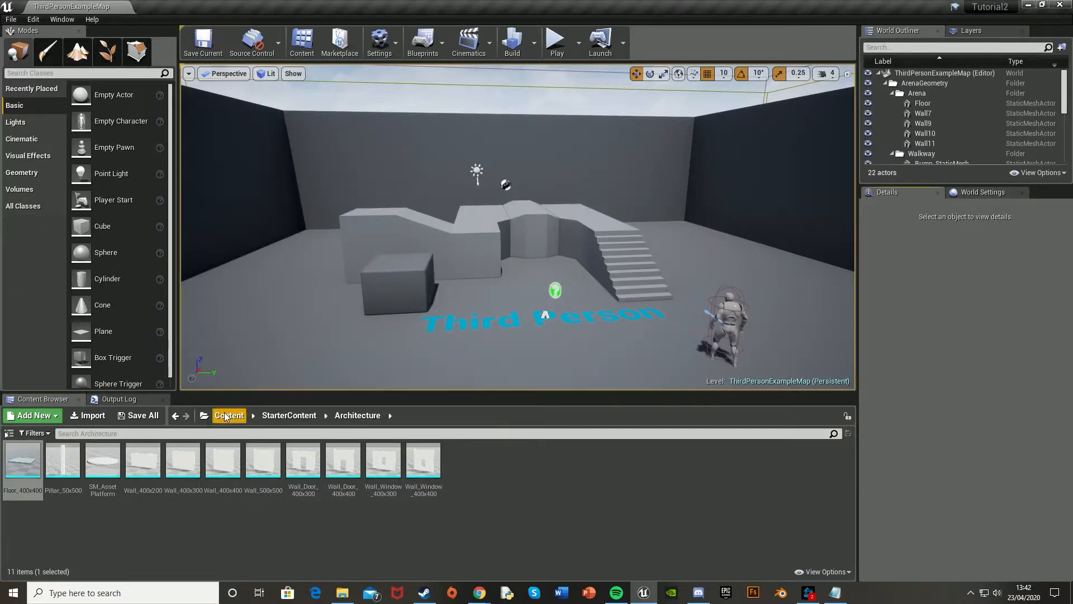
# Step: Browse StarterContent > Props, then navigate back up to the top-level Content folder
pyautogui.click(289, 416)
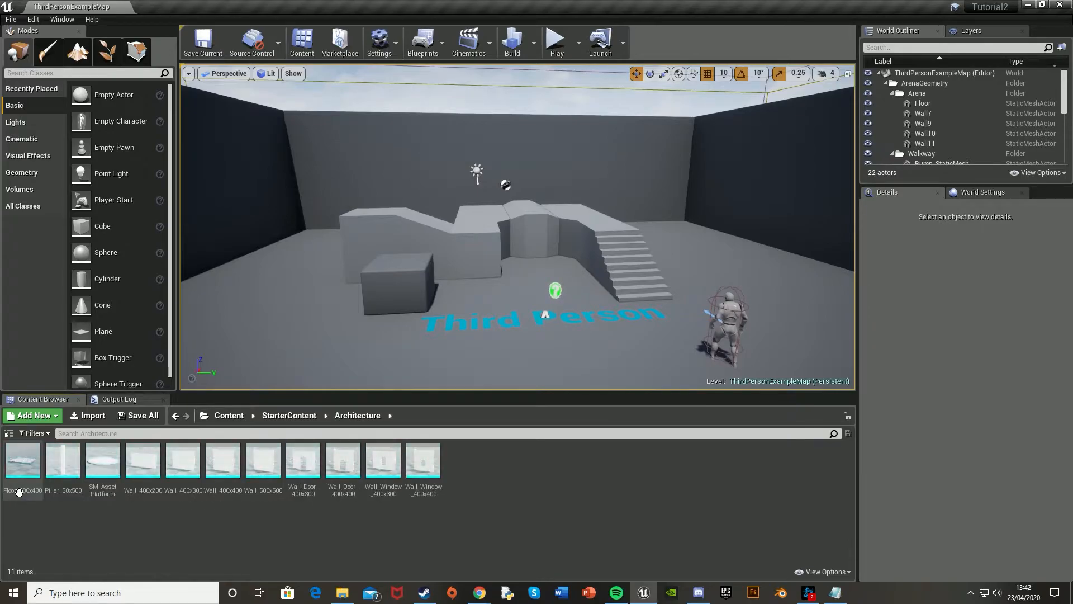
pyautogui.click(288, 416)
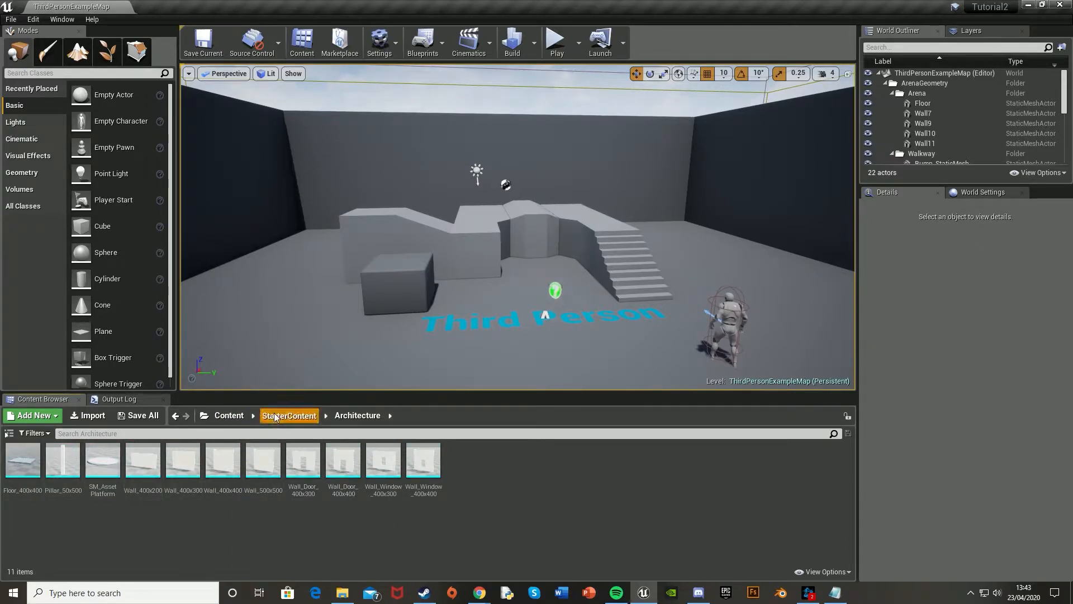
pyautogui.click(289, 416)
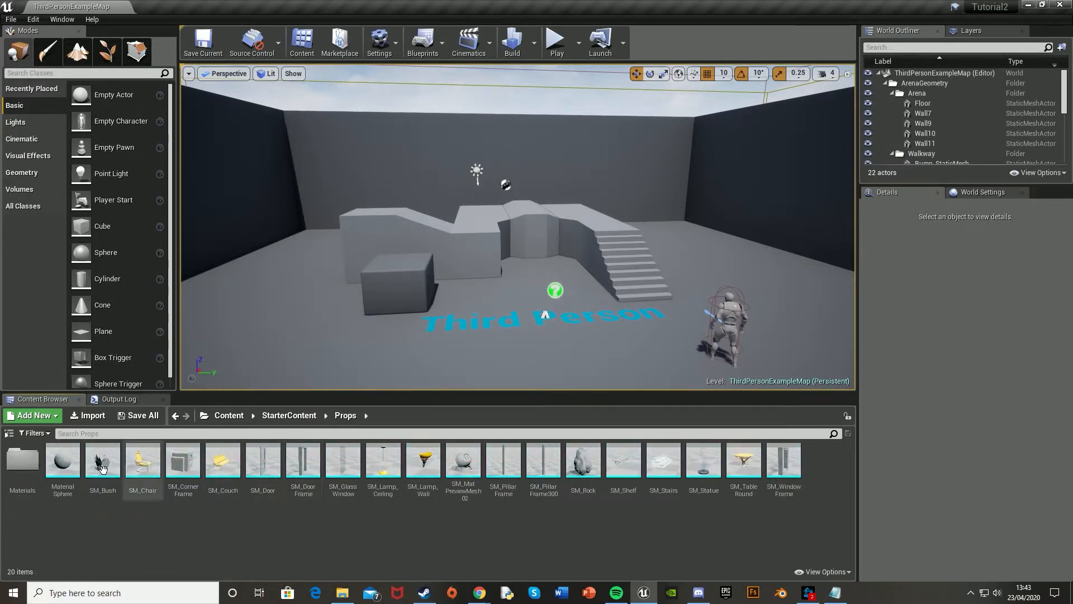
pyautogui.moveTo(382, 461)
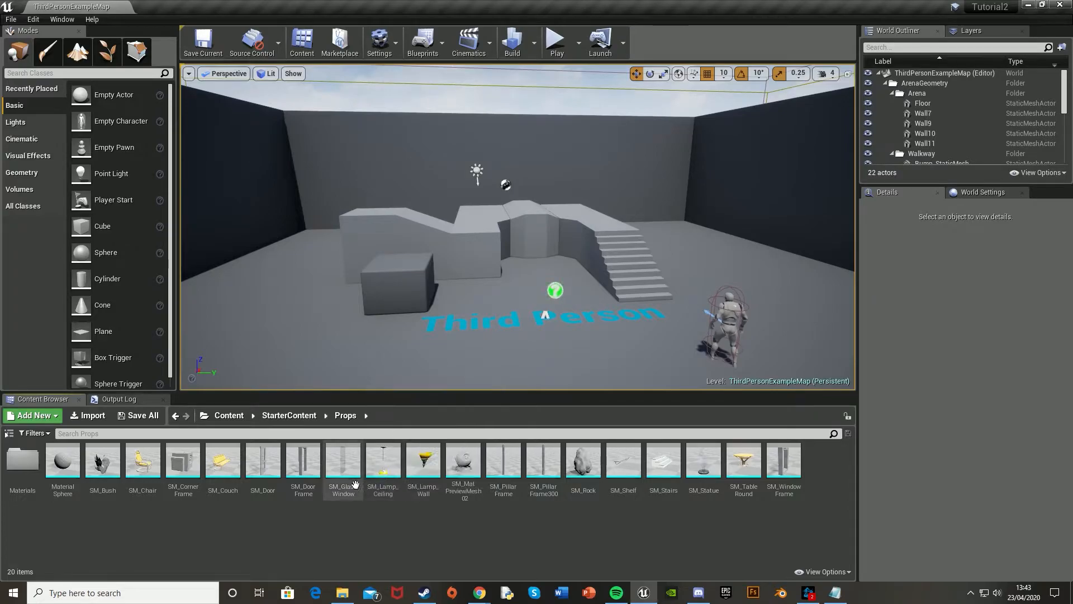
pyautogui.click(229, 414)
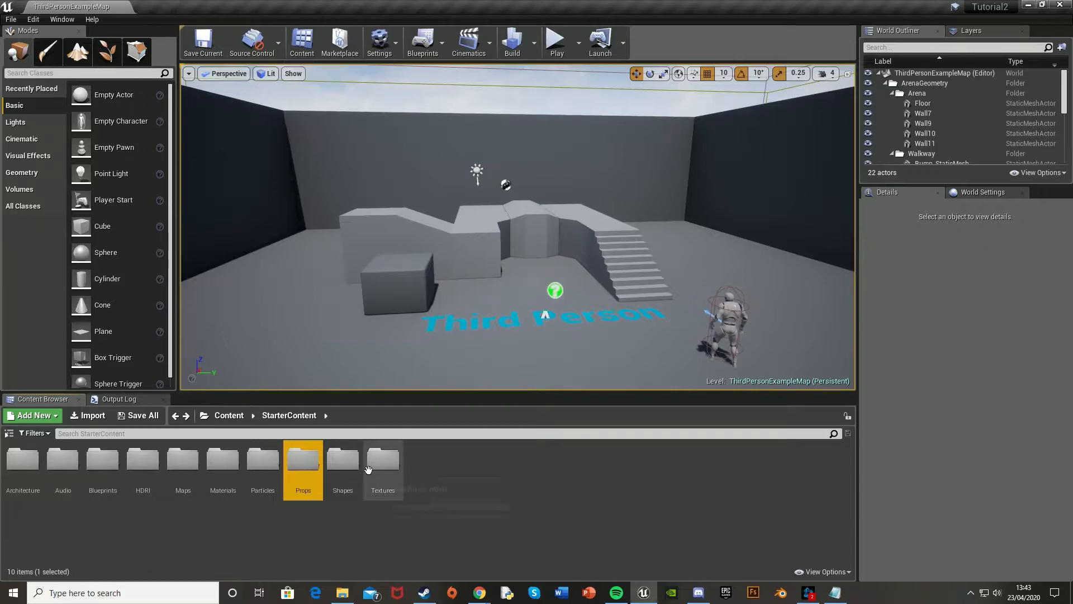
pyautogui.click(229, 415)
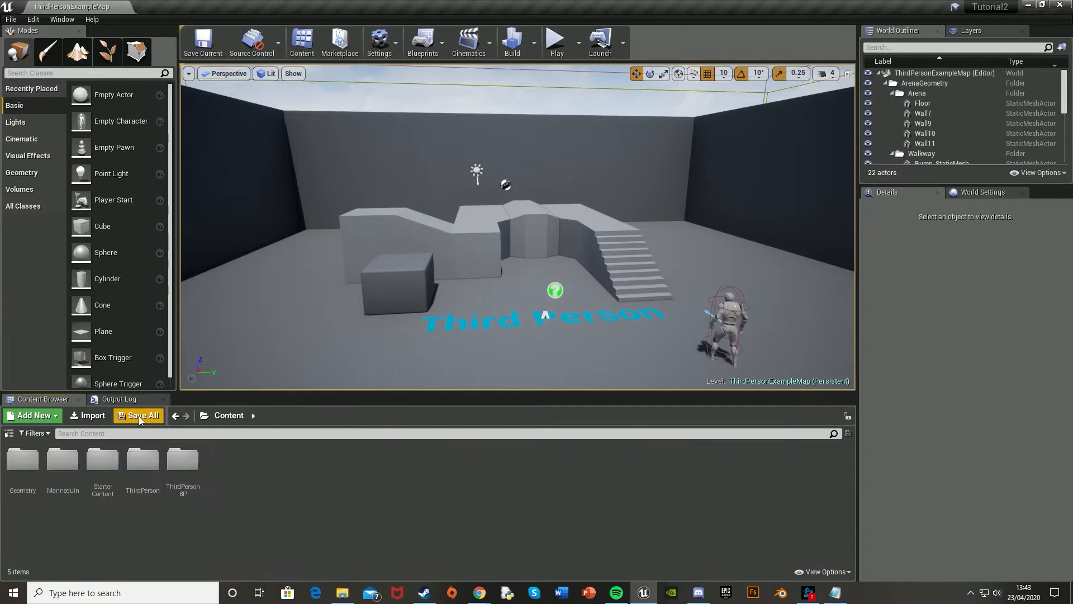
# Step: Bring up Add Feature or Content Pack via Add New and review the Blueprint and C++ feature templates
pyautogui.click(33, 414)
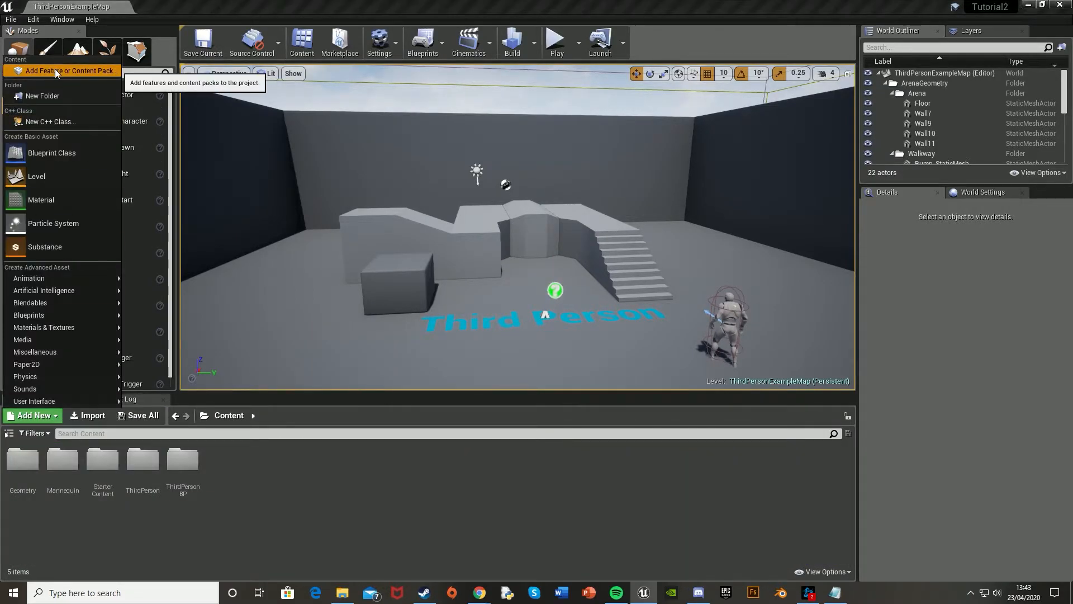
pyautogui.click(62, 70)
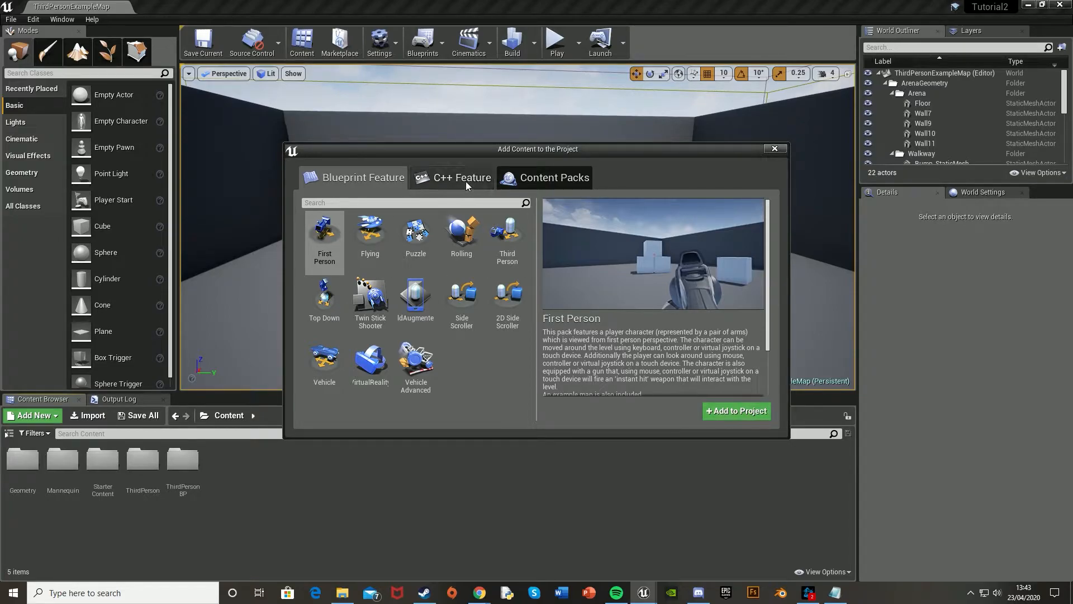
pyautogui.click(459, 178)
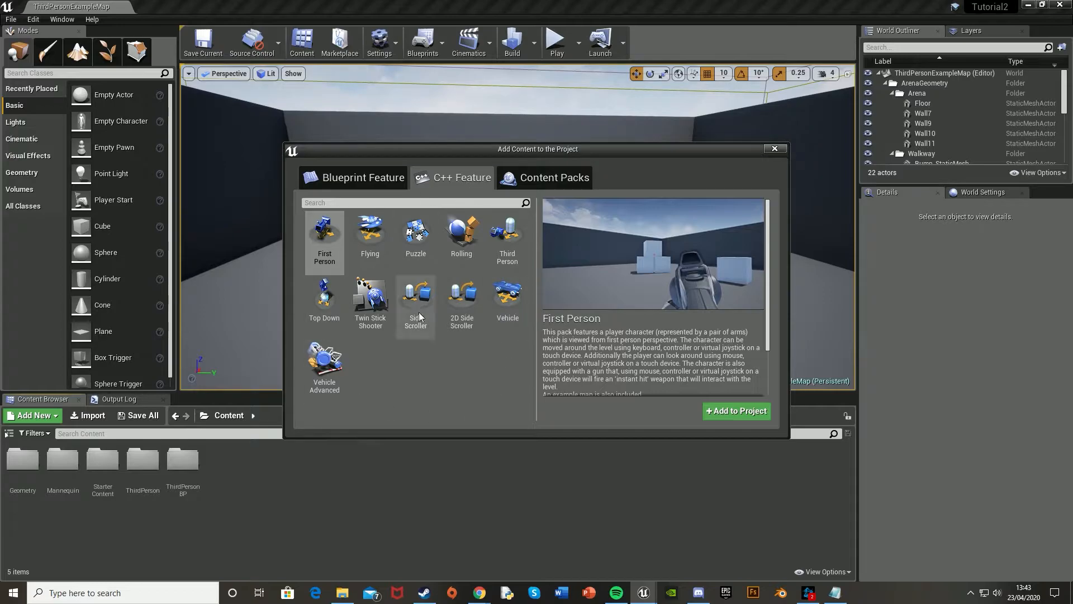
pyautogui.moveTo(331, 240)
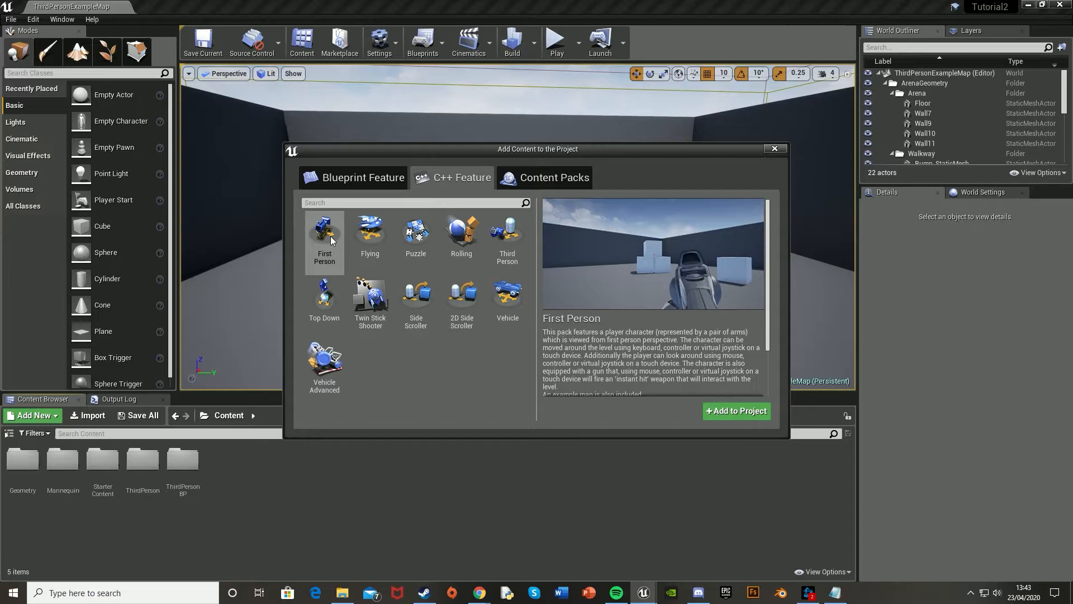
pyautogui.click(361, 178)
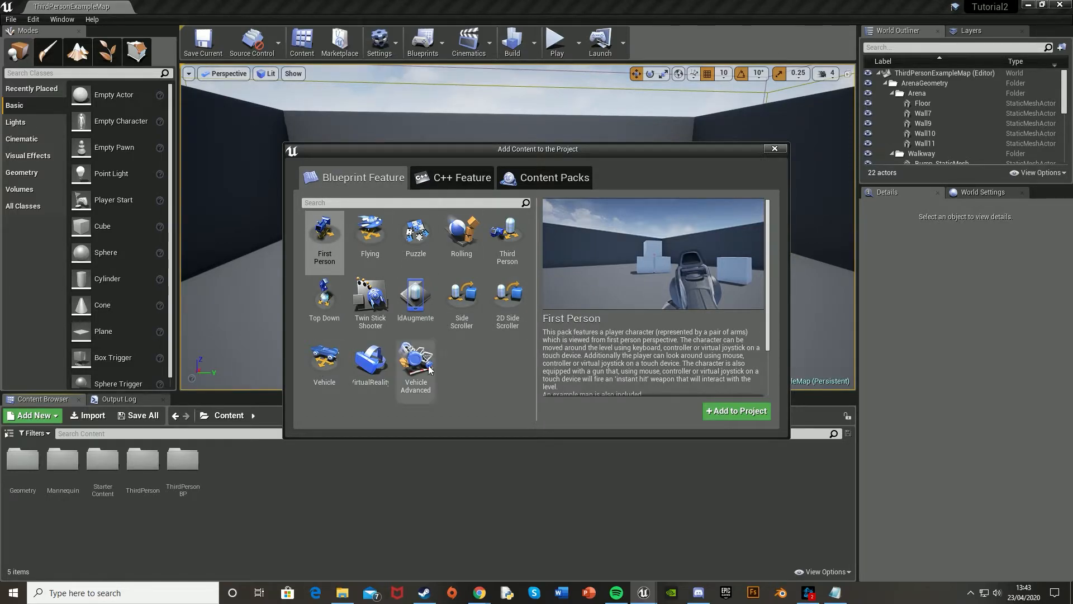
# Step: Select the Vehicle blueprint feature (not Vehicle Advanced) and add it to the project
pyautogui.click(415, 361)
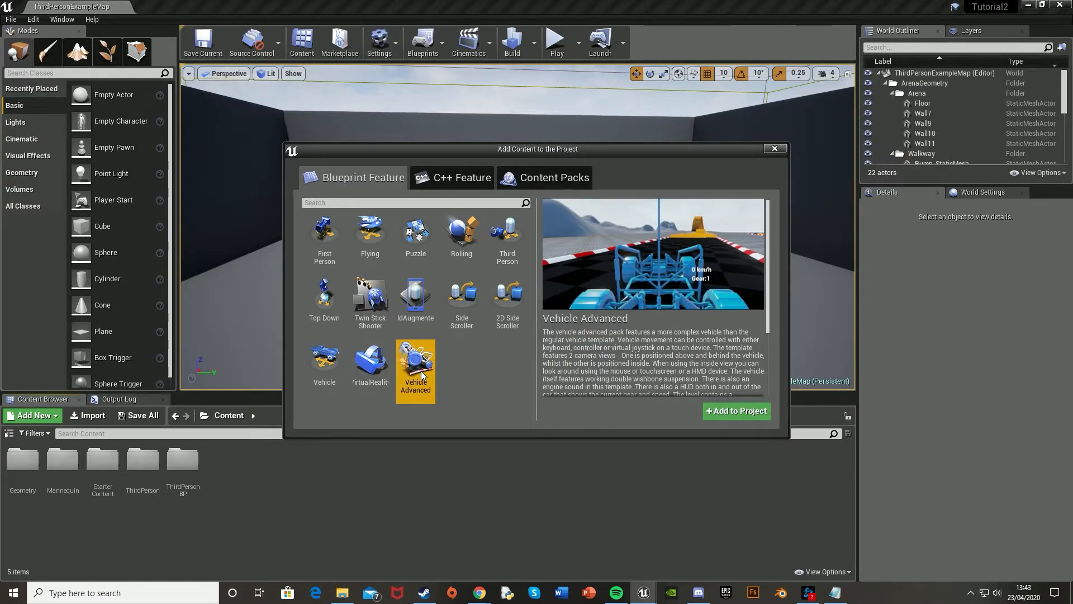
pyautogui.click(324, 361)
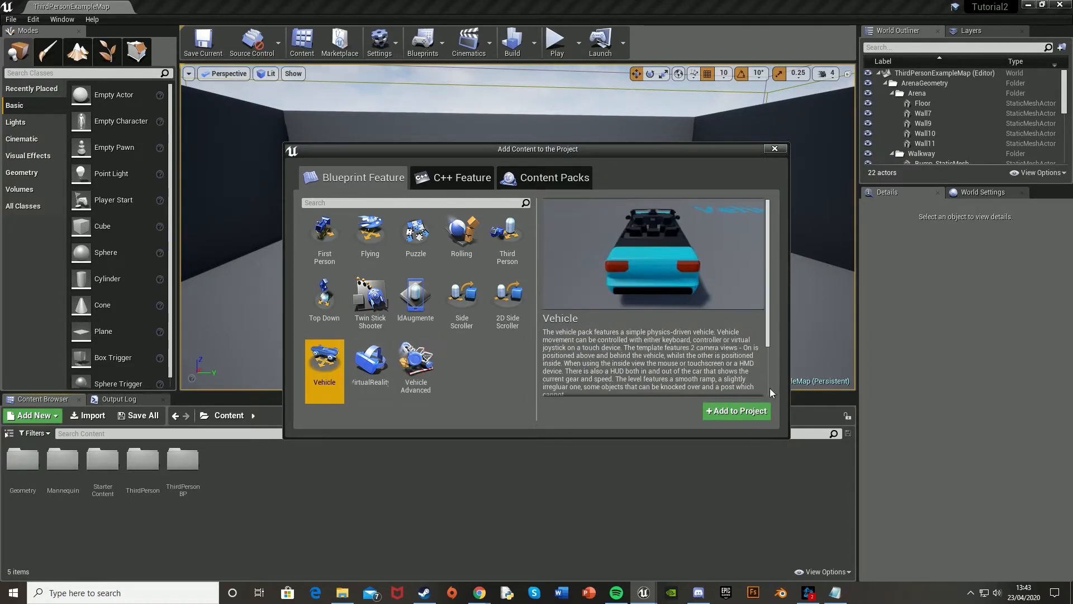
pyautogui.click(736, 410)
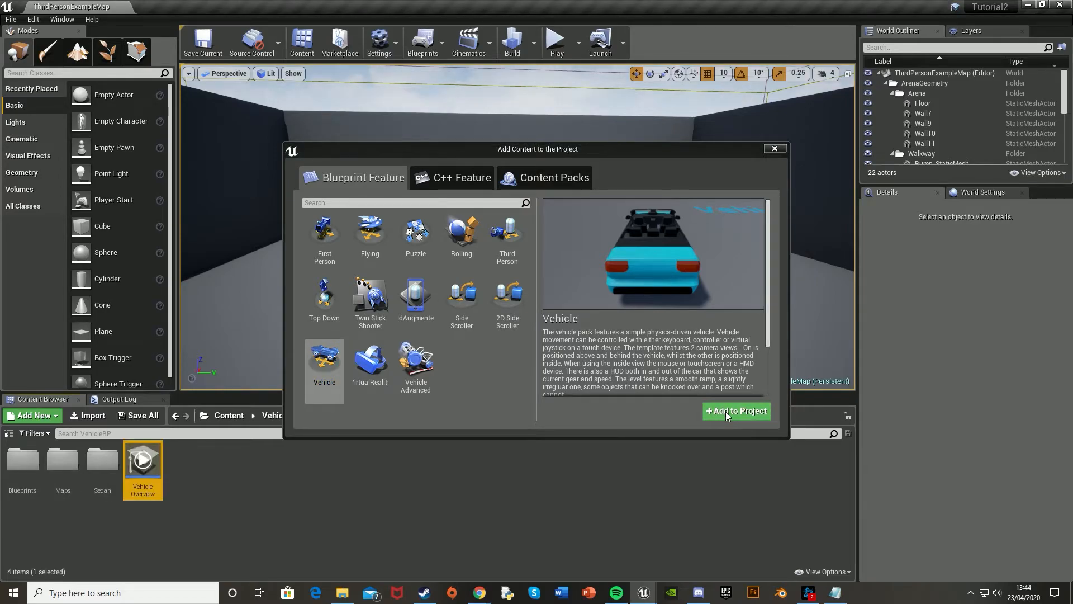
# Step: Close the add-content window, leaving the VehicleBP Sedan folder shown in the content browser
pyautogui.click(735, 410)
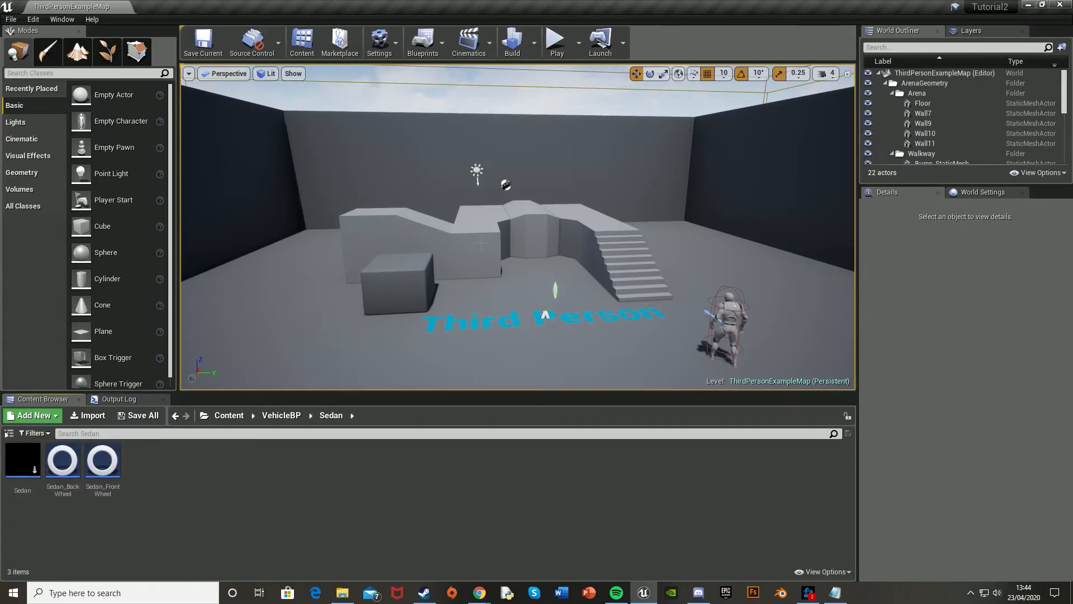
pyautogui.moveTo(22, 460)
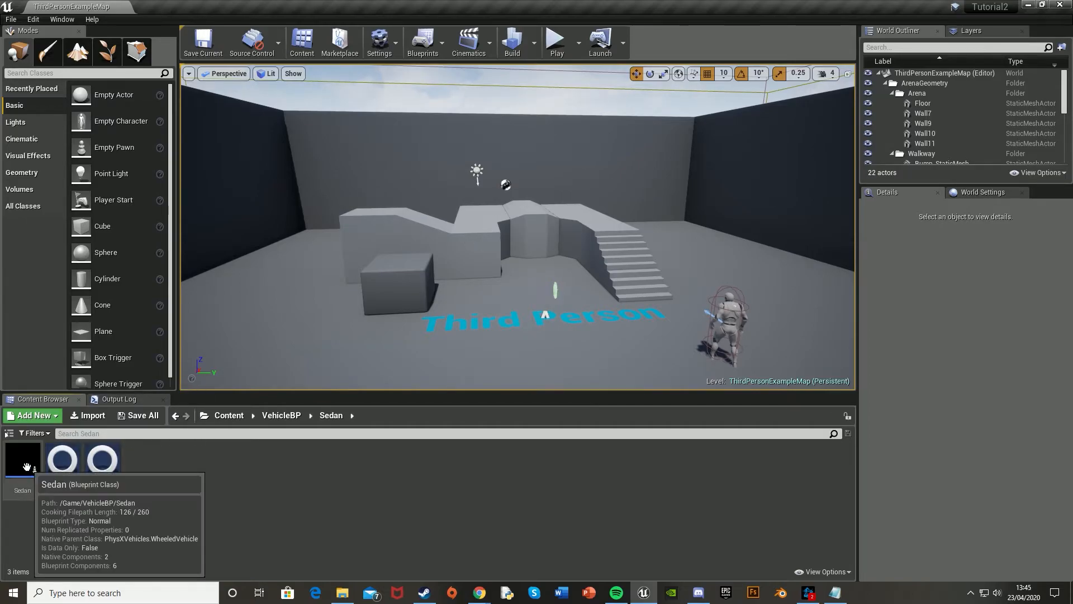
# Step: Drag the Sedan blueprint onto the level floor left of the large block and nudge it into place
pyautogui.moveTo(23, 459); pyautogui.dragTo(274, 281)
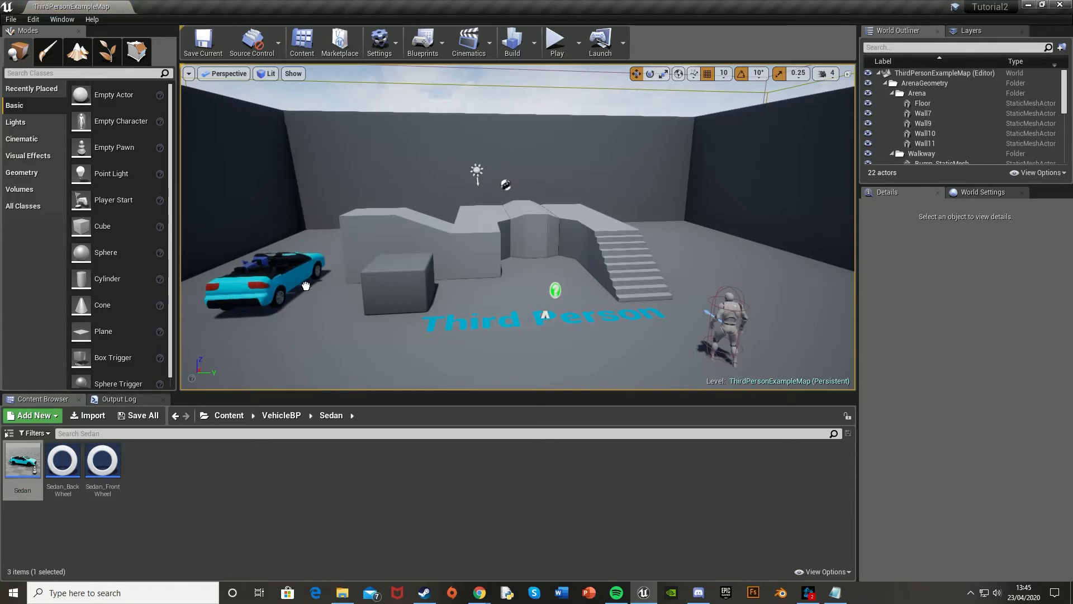
pyautogui.click(274, 273)
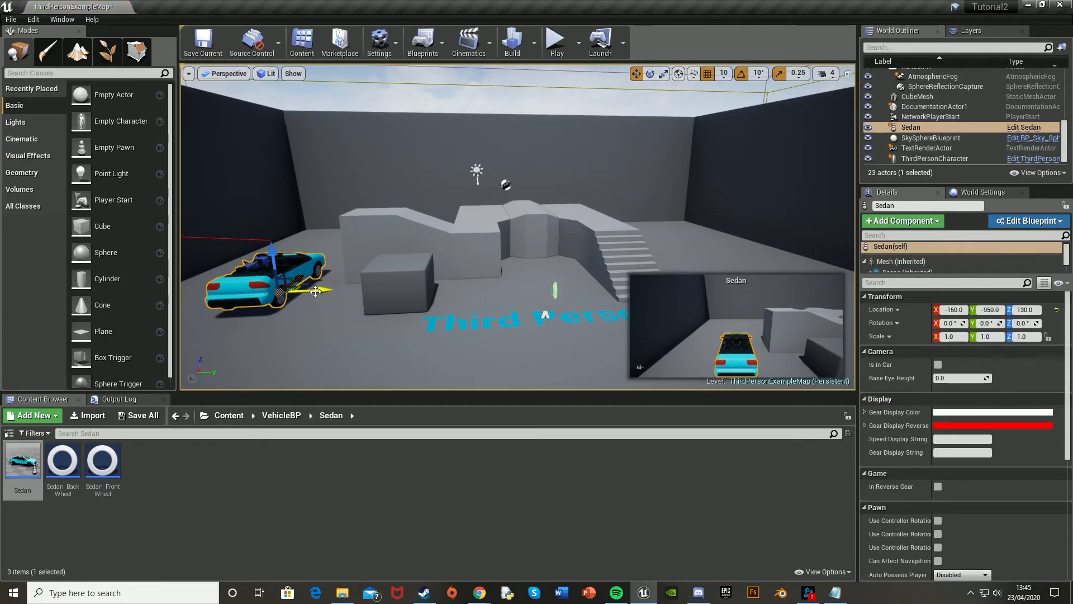
pyautogui.moveTo(315, 290); pyautogui.dragTo(335, 287)
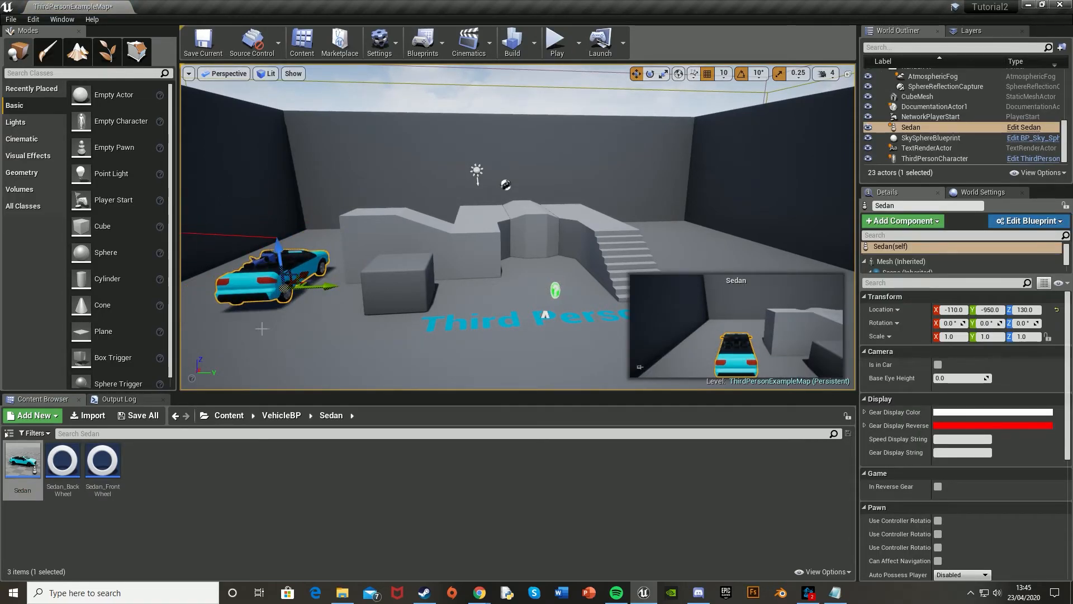
pyautogui.click(282, 414)
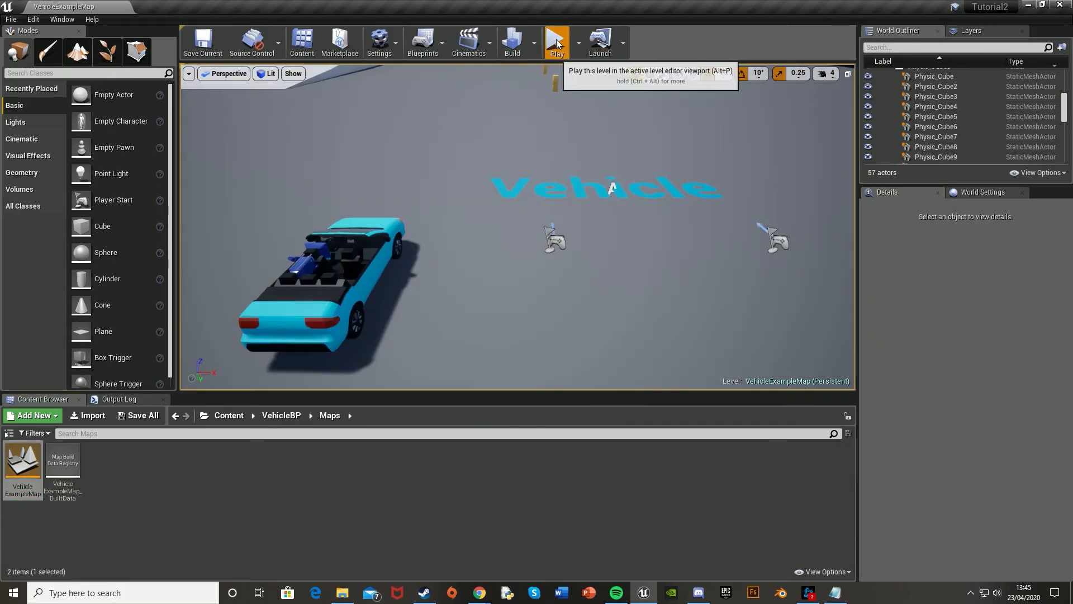
# Step: Play the Vehicle example map to test-drive the sedan, then stop the play session
pyautogui.click(556, 41)
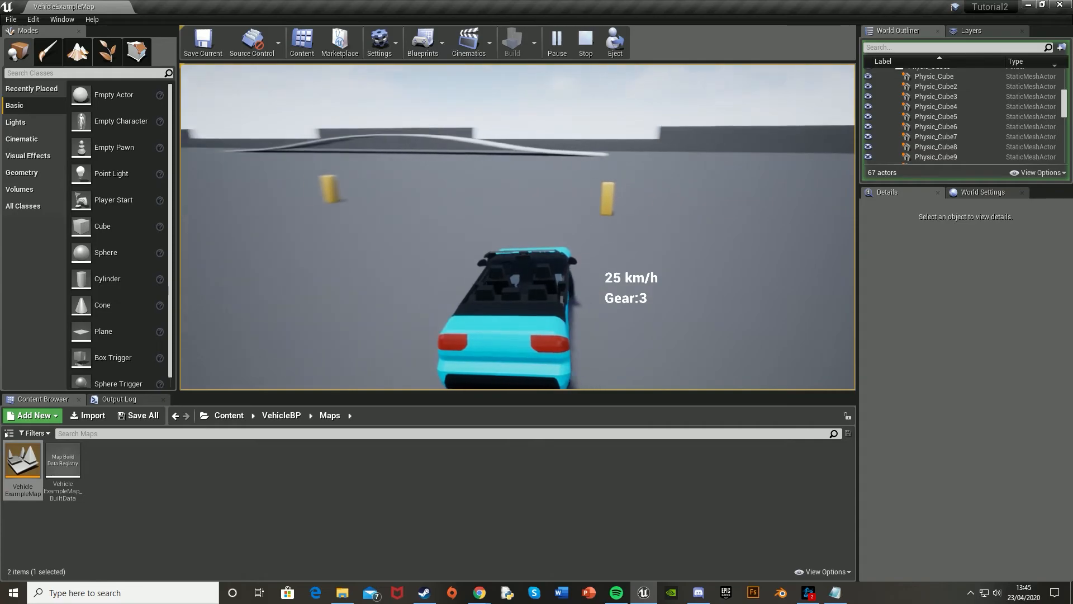
pyautogui.click(583, 41)
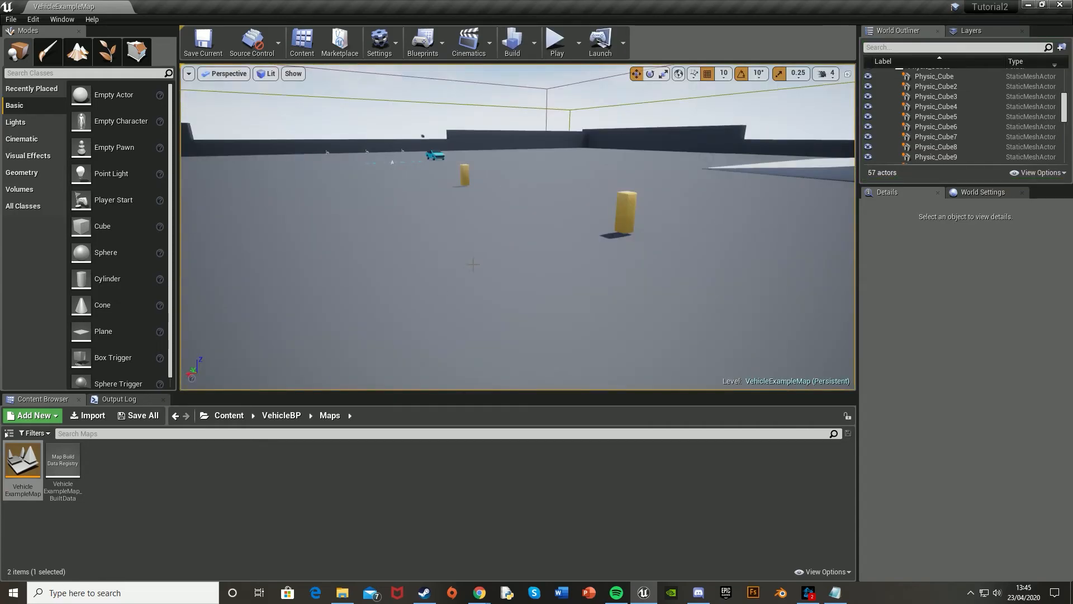